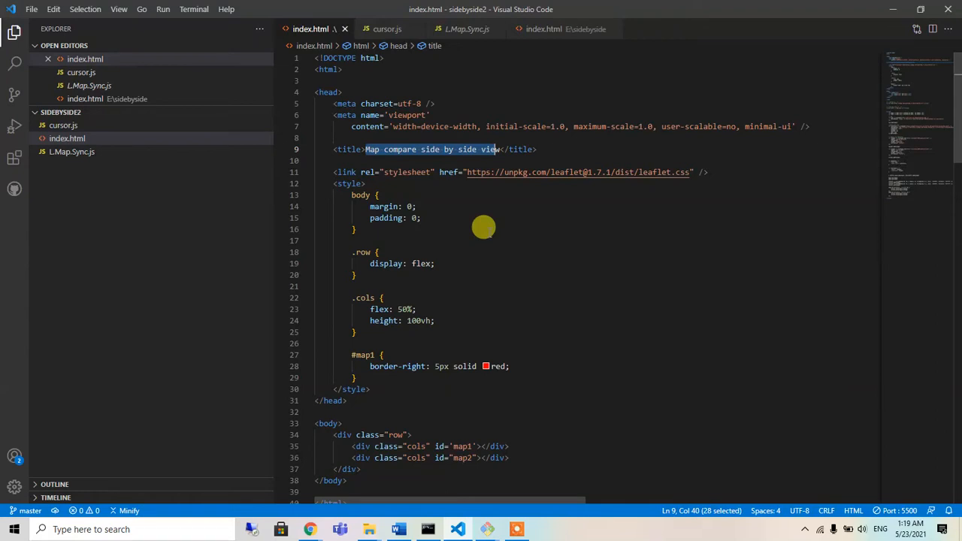
mouse_move(510, 229)
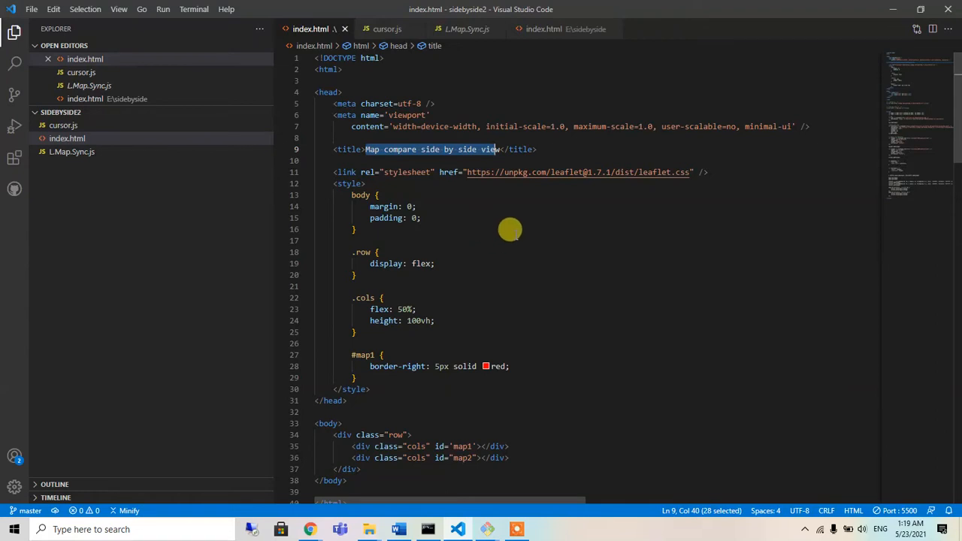
mouse_move(506, 222)
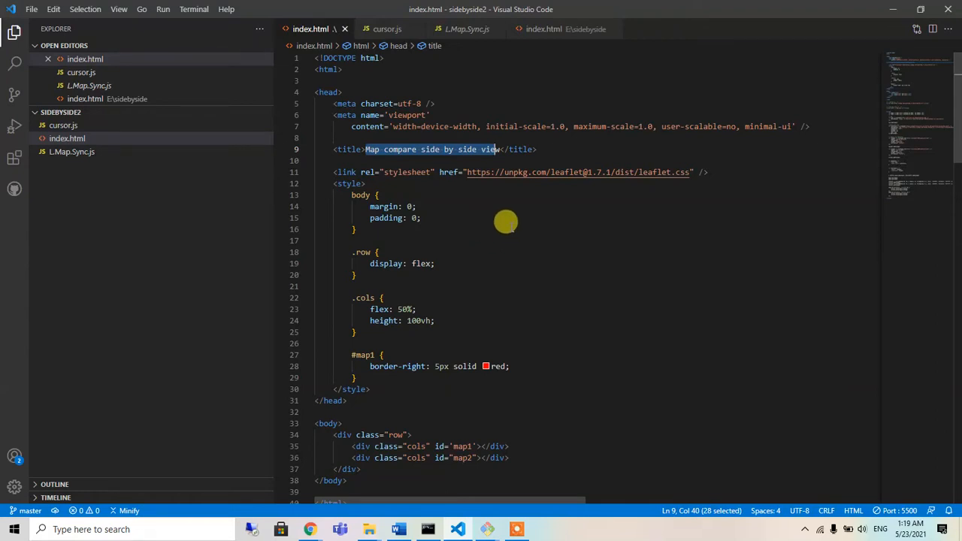
mouse_move(492, 216)
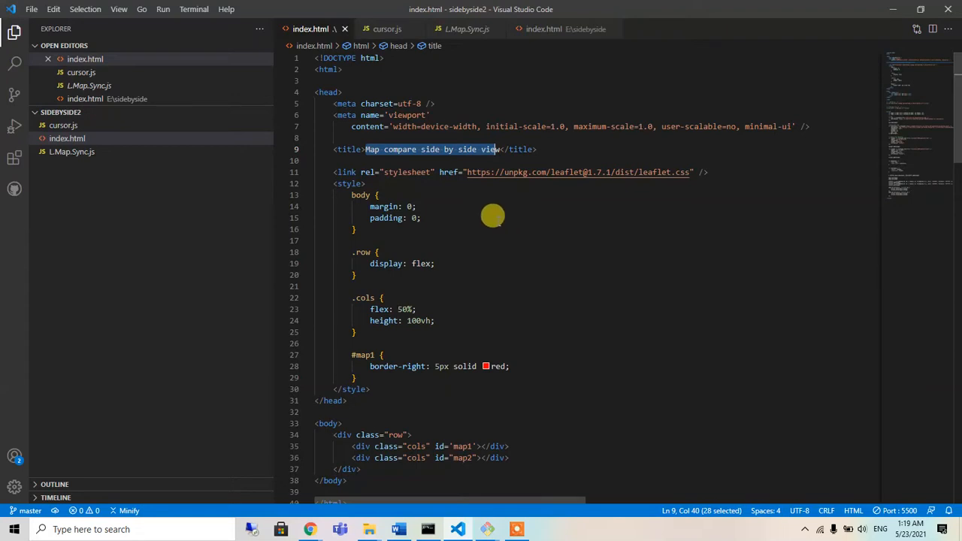
mouse_move(483, 203)
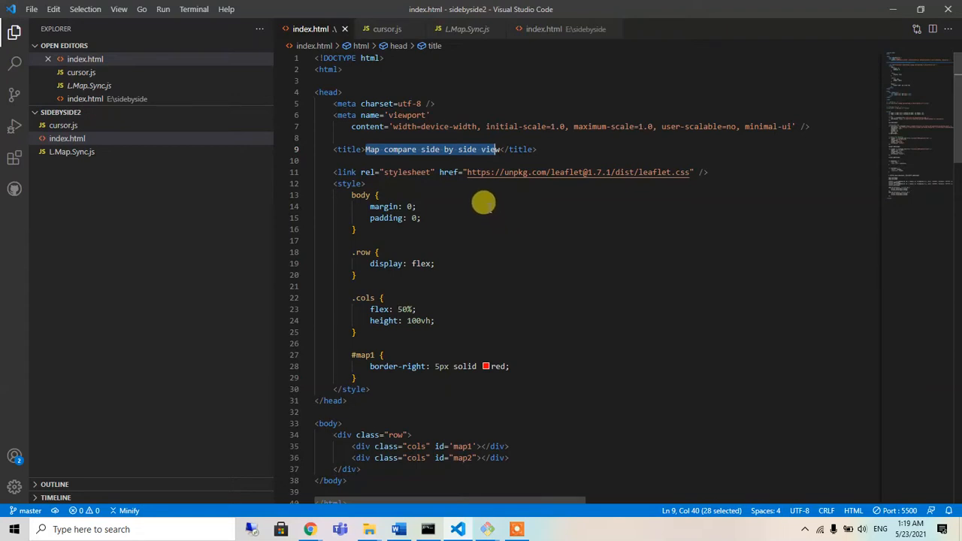
mouse_move(534, 225)
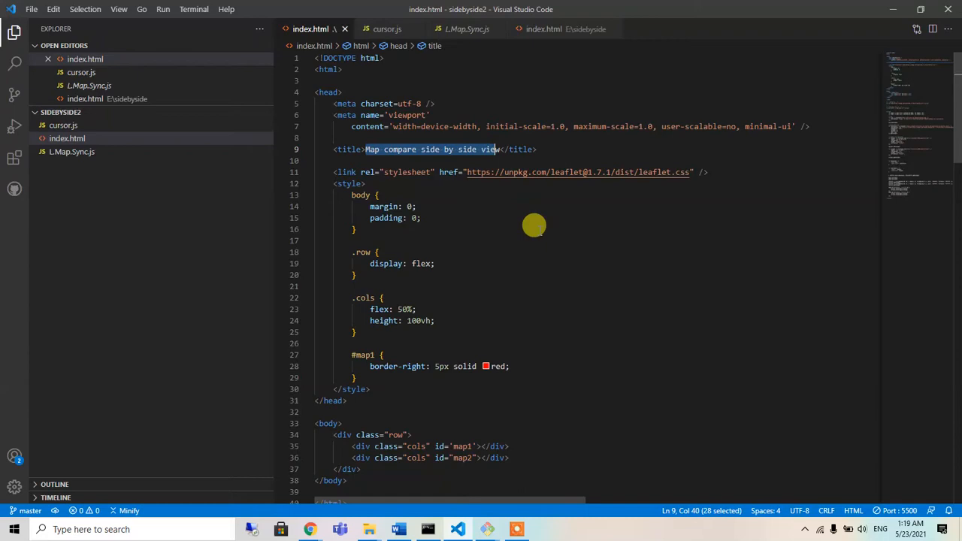
Step: Review index.html's style block and select the row container div line
scroll("down", 3)
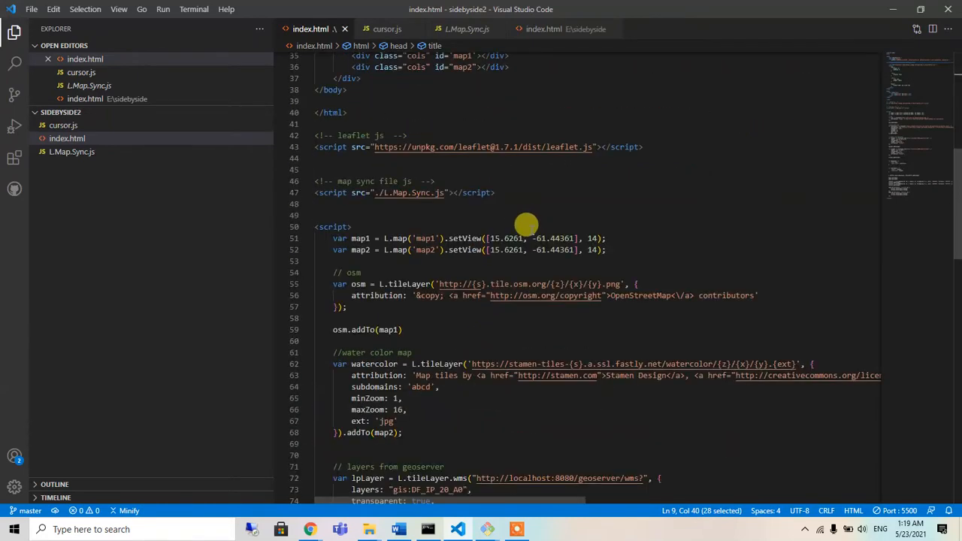
scroll("up", 3)
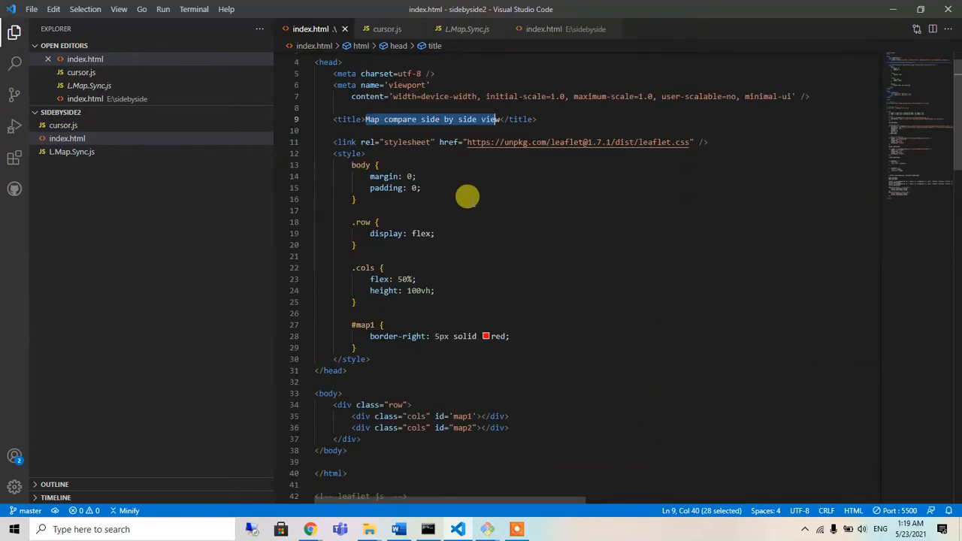
scroll("up", 3)
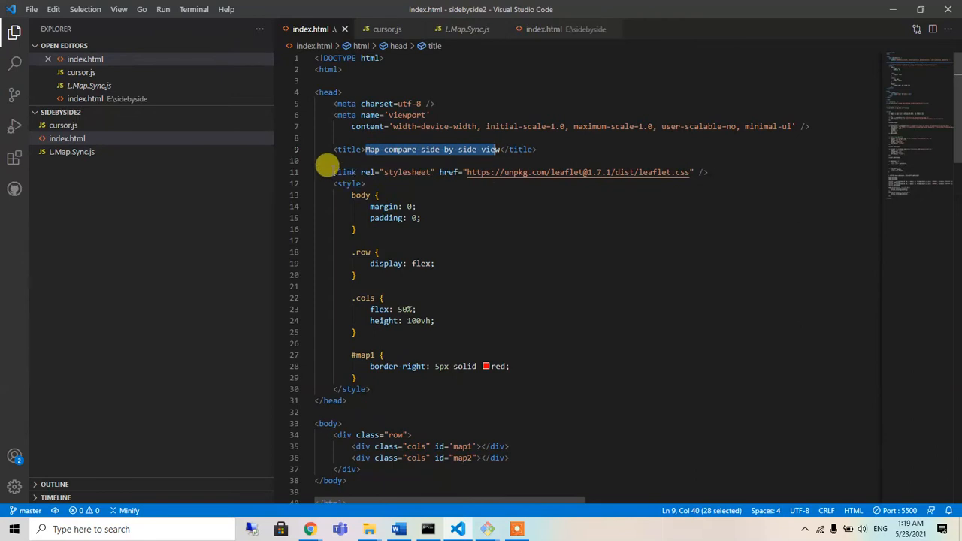
left_click(348, 183)
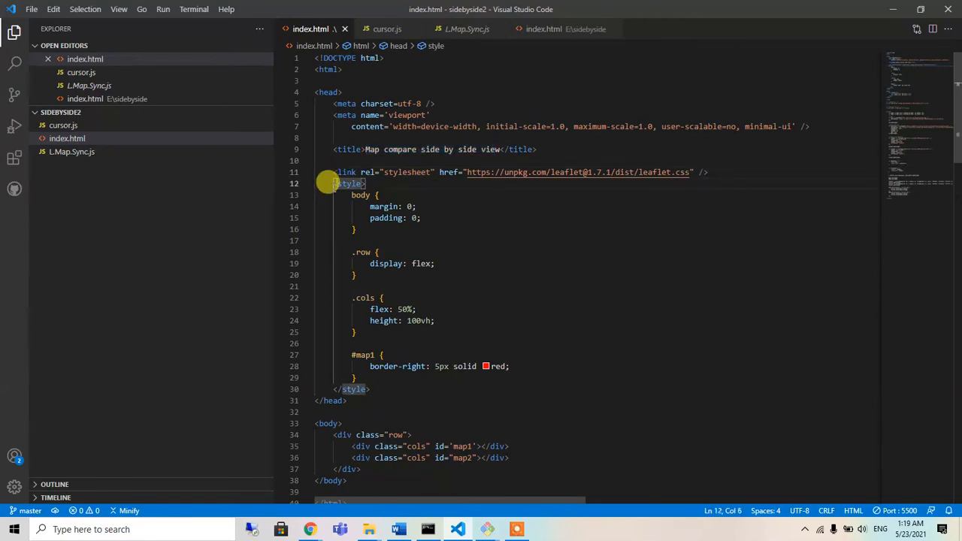
scroll("down", 3)
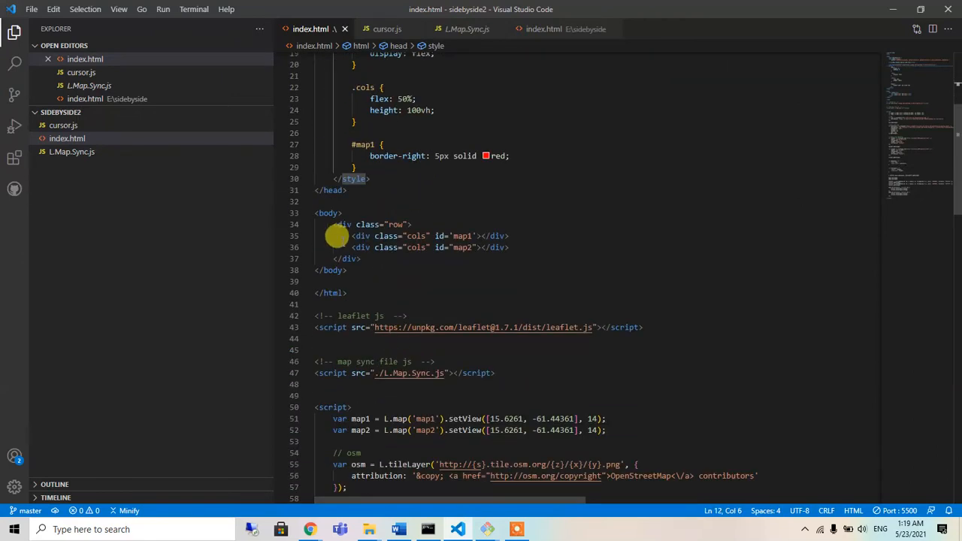
left_click_drag(351, 236, 509, 247)
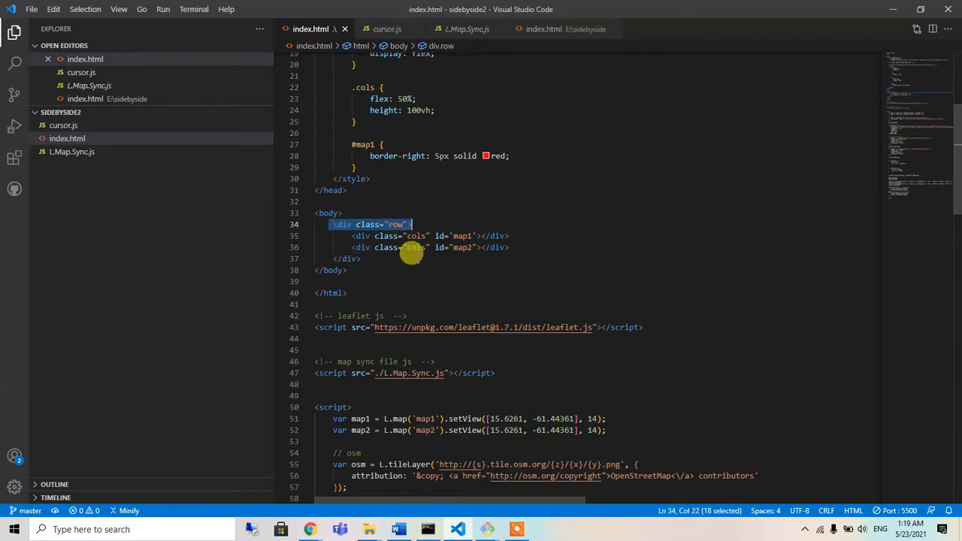
mouse_move(594, 239)
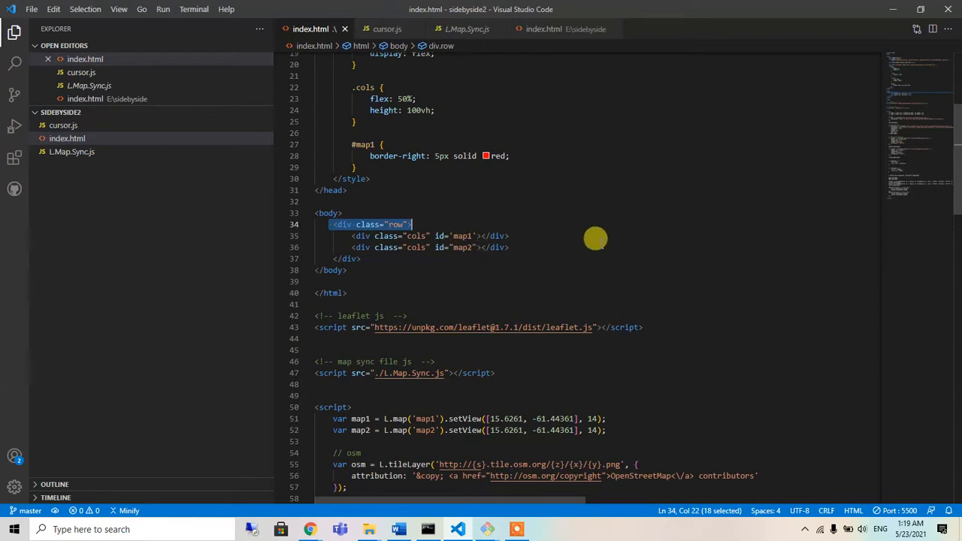
scroll("down", 3)
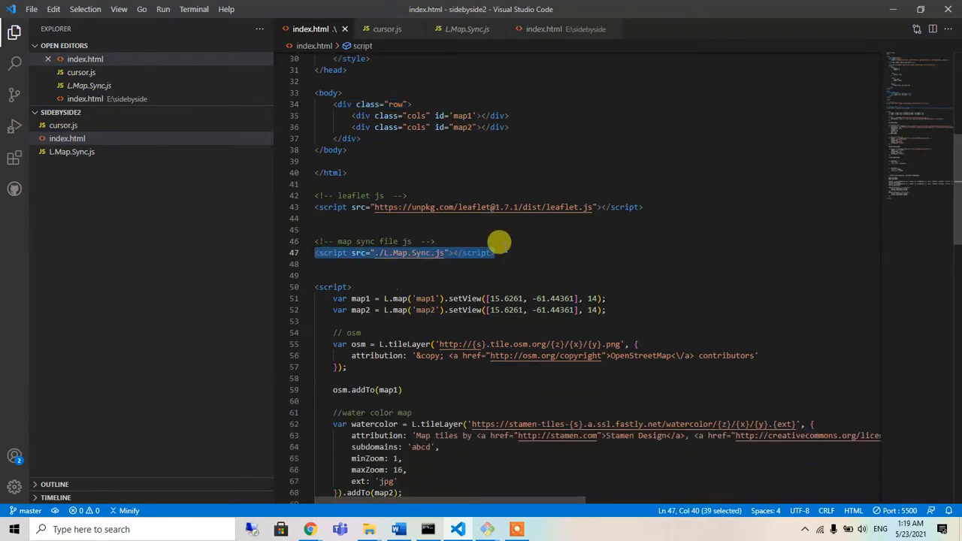
mouse_move(406, 252)
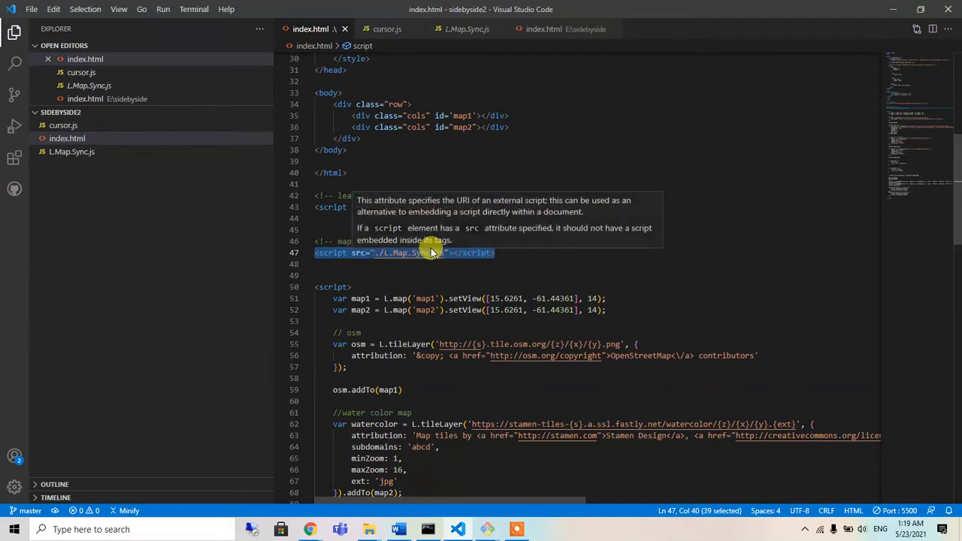
Step: Open L.Map.Sync.js and read through its sync and unsync code
left_click(467, 28)
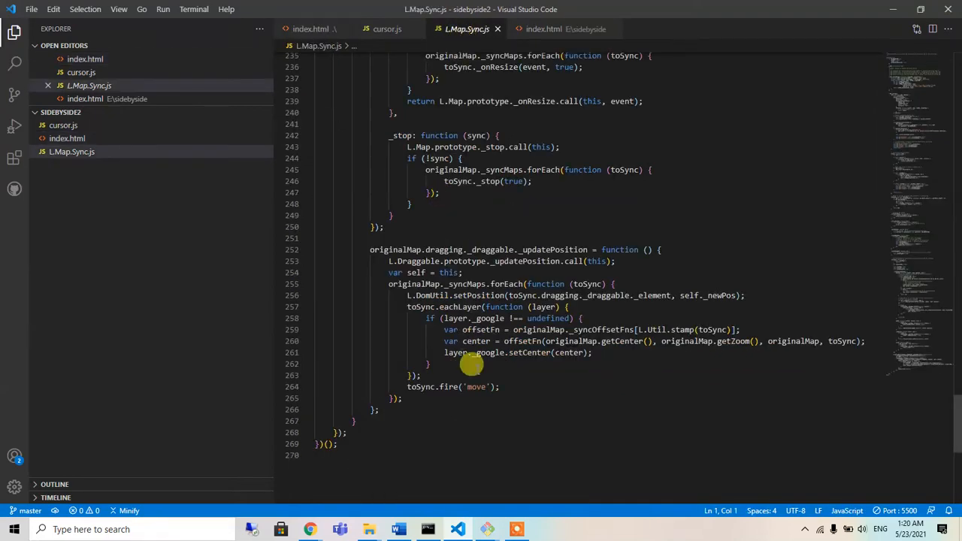
scroll("up", 3)
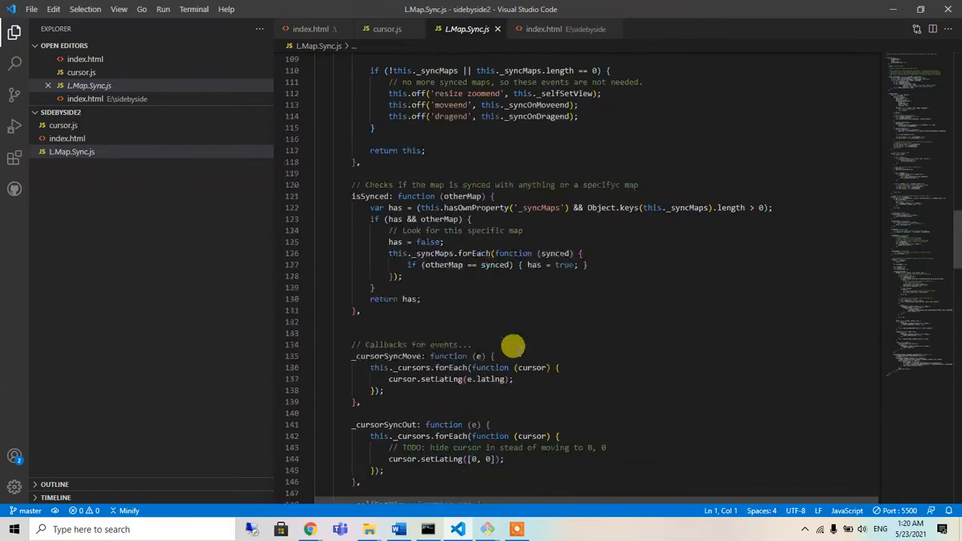
scroll("up", 3)
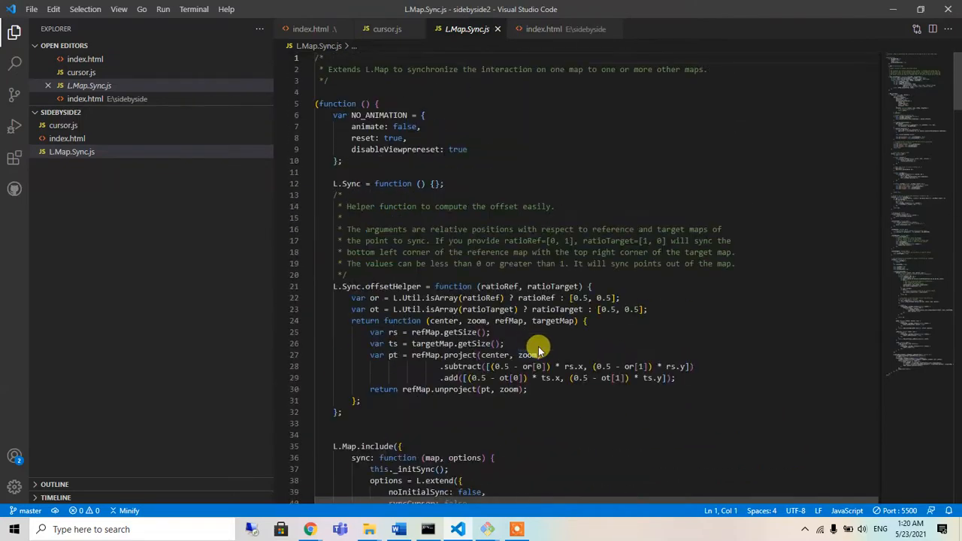
scroll("down", 3)
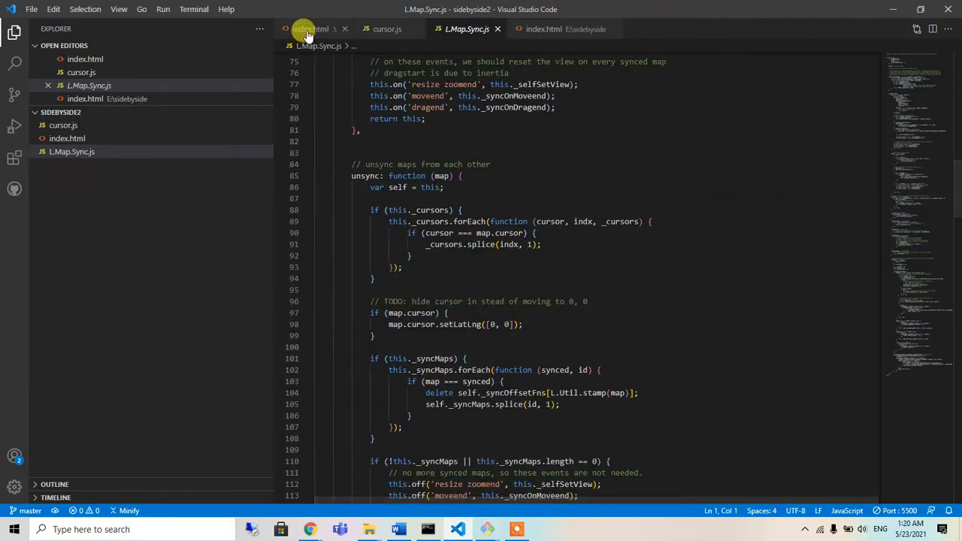
left_click(308, 28)
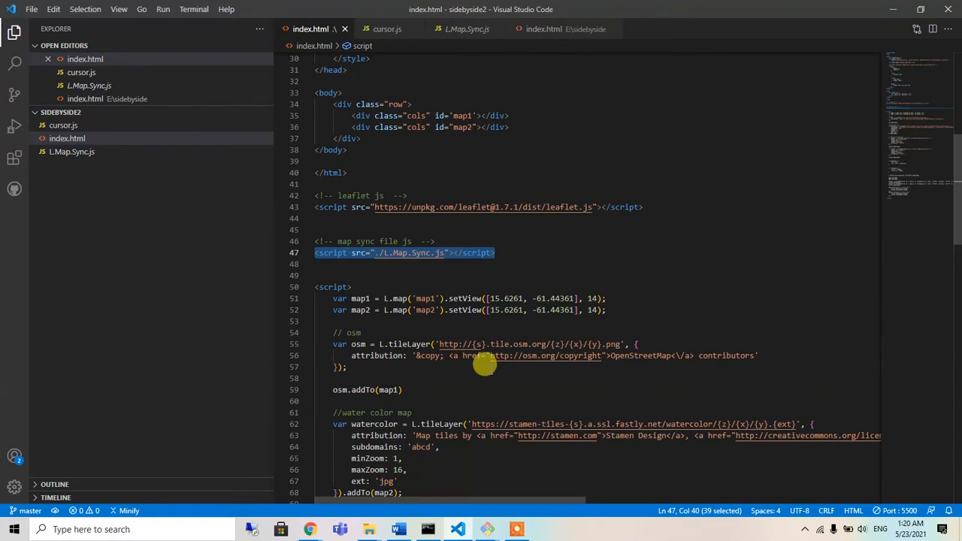
mouse_move(325, 330)
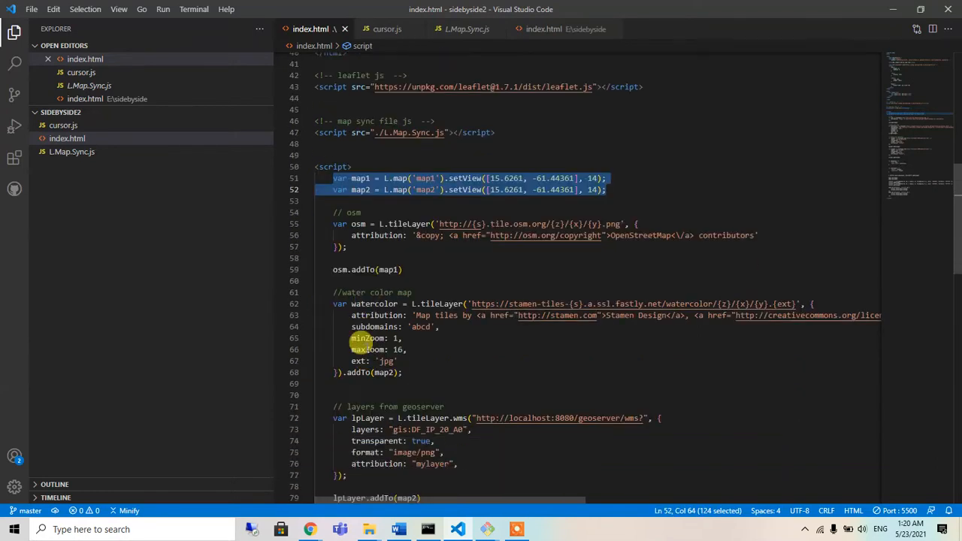
left_click(402, 372)
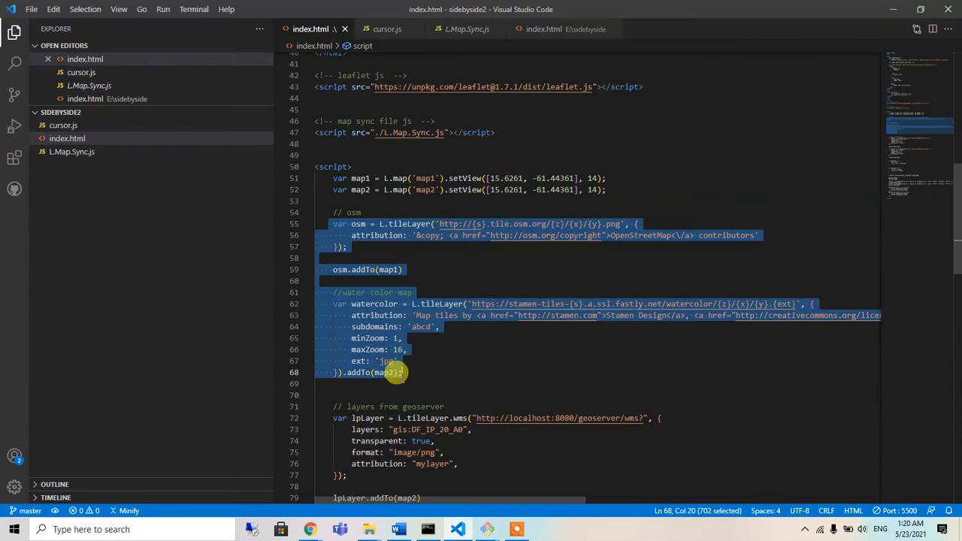
left_click(412, 293)
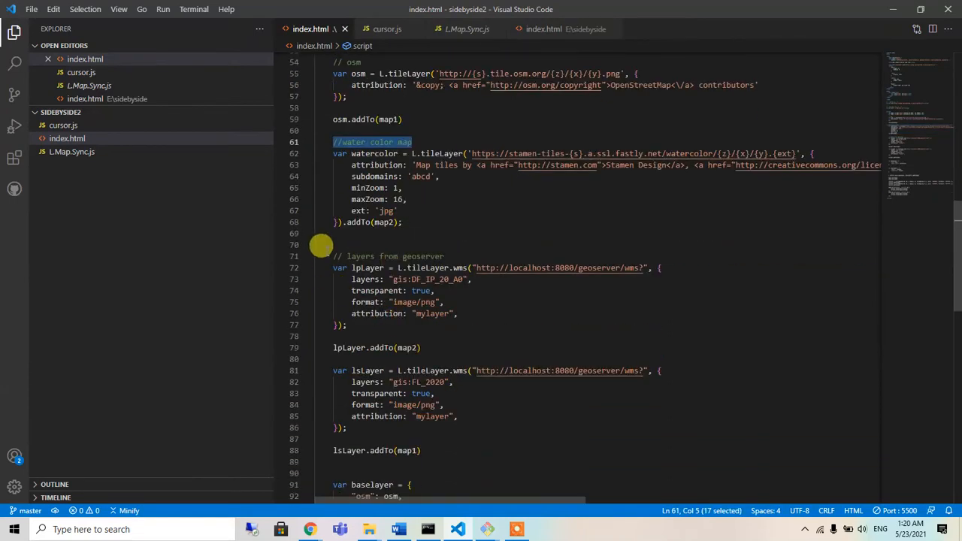
scroll("down", 3)
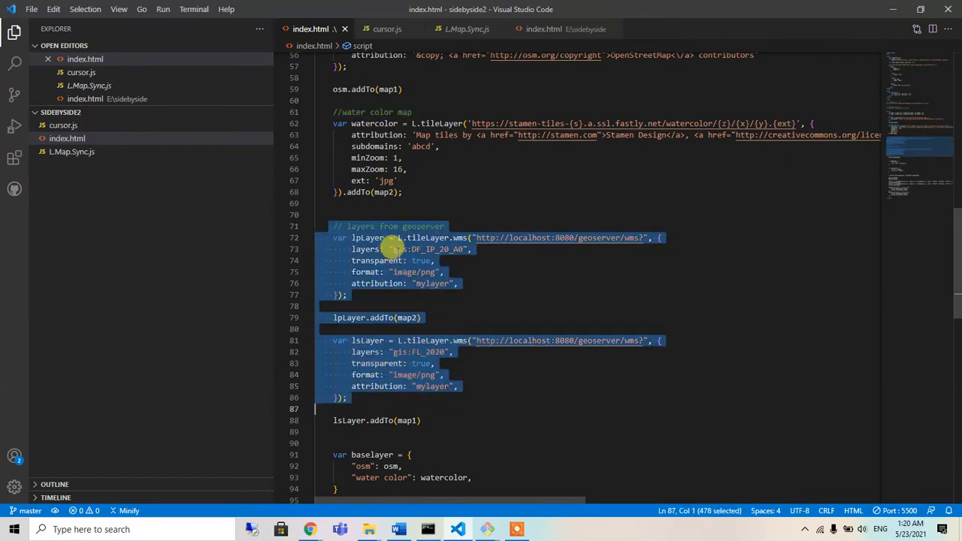
mouse_move(579, 233)
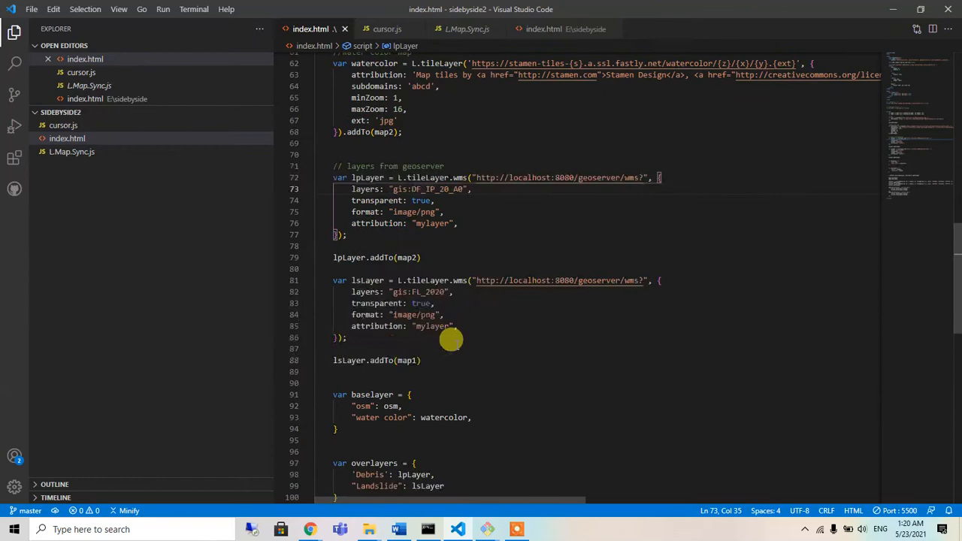
mouse_move(454, 269)
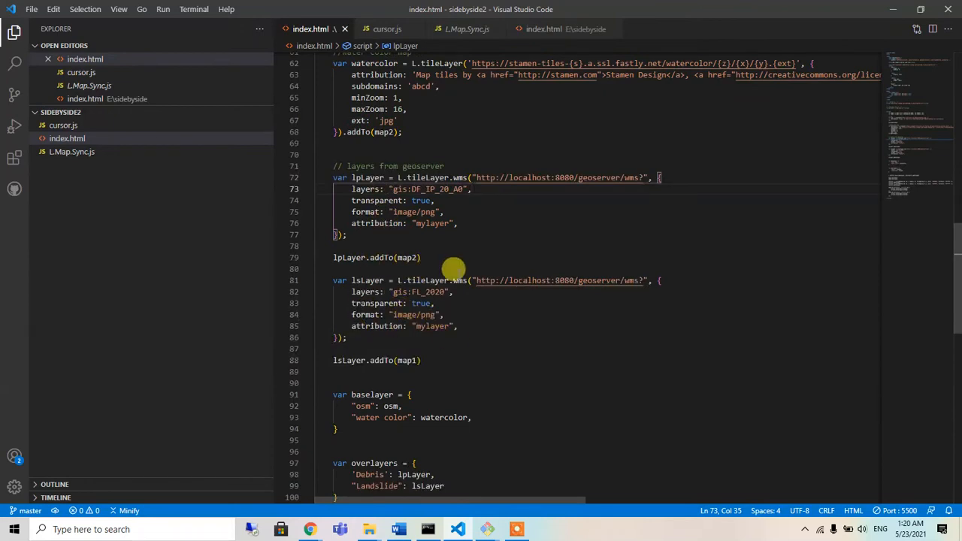
scroll("down", 3)
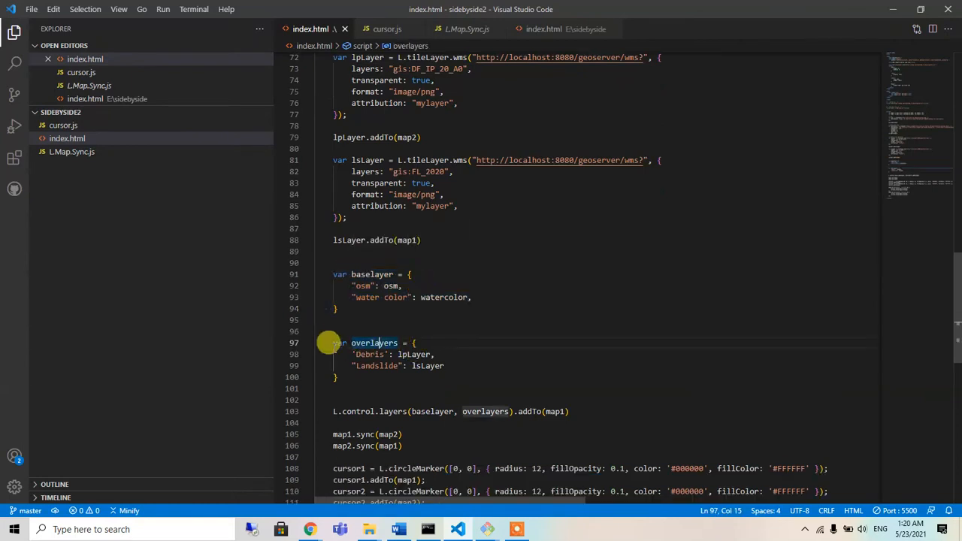
left_click_drag(351, 343, 337, 377)
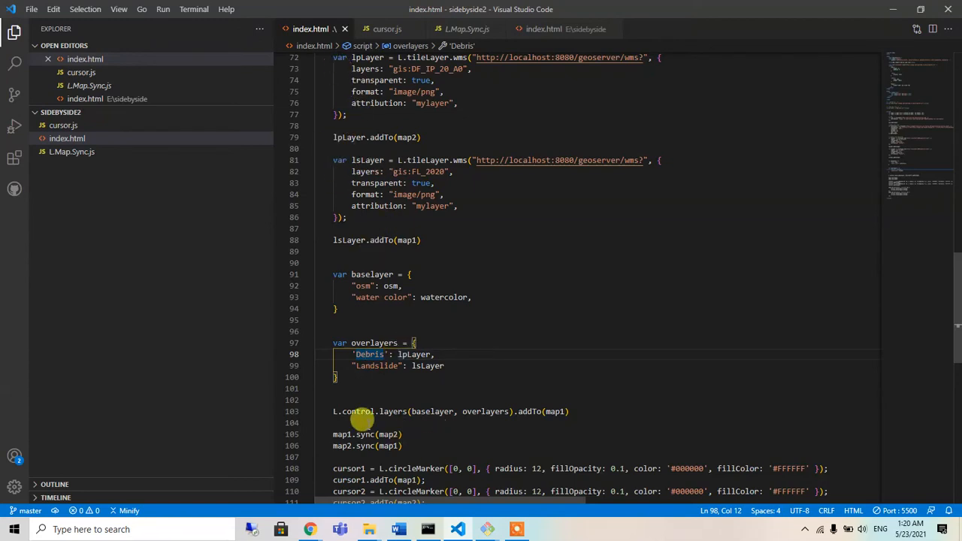
triple_click(451, 411)
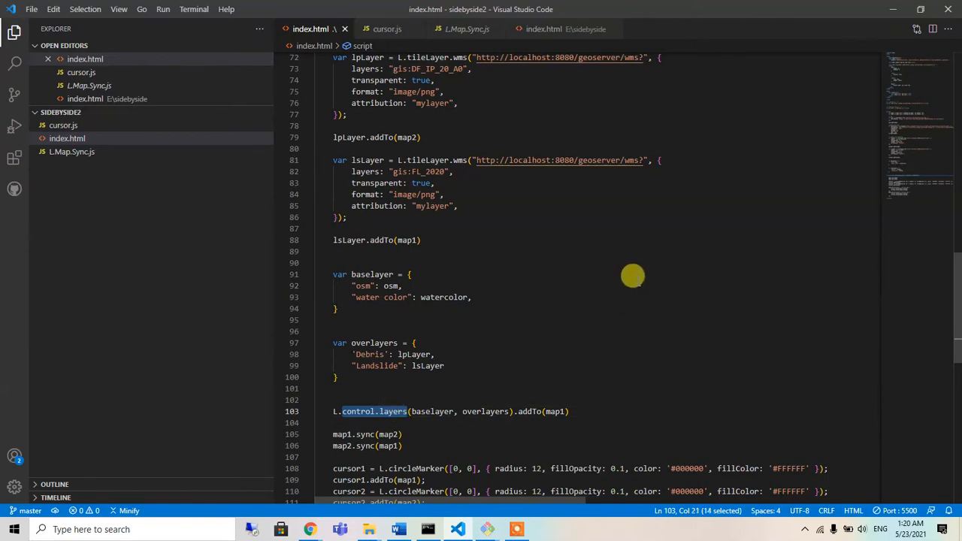
mouse_move(602, 411)
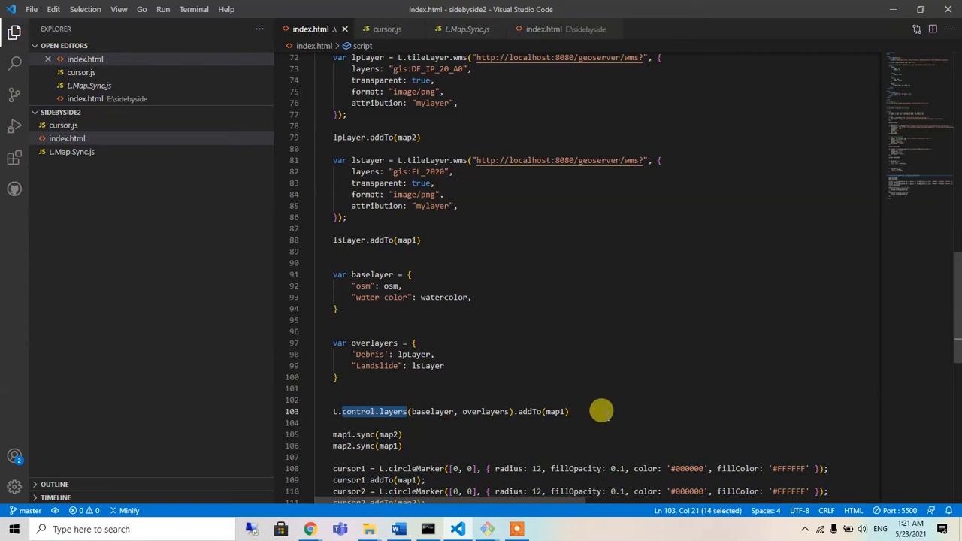
mouse_move(431, 412)
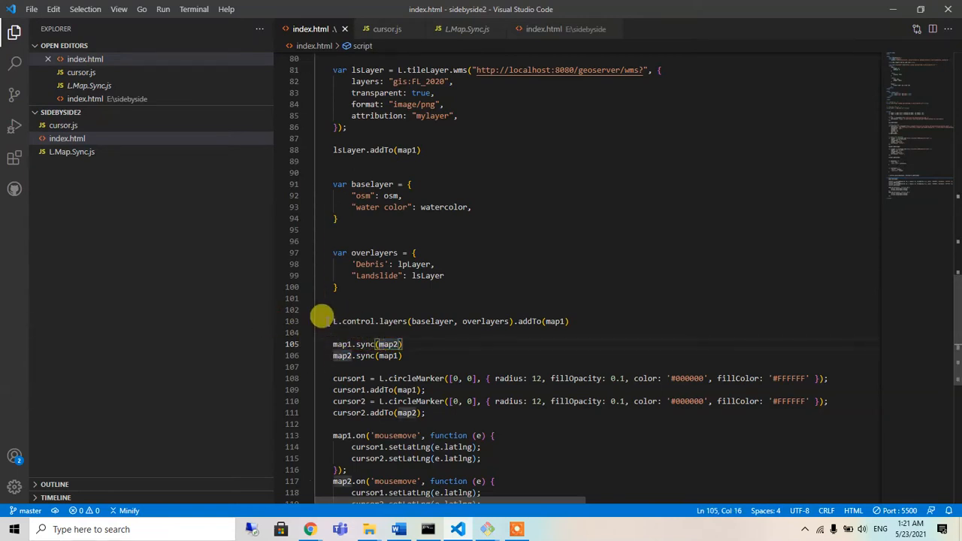
double_click(386, 343)
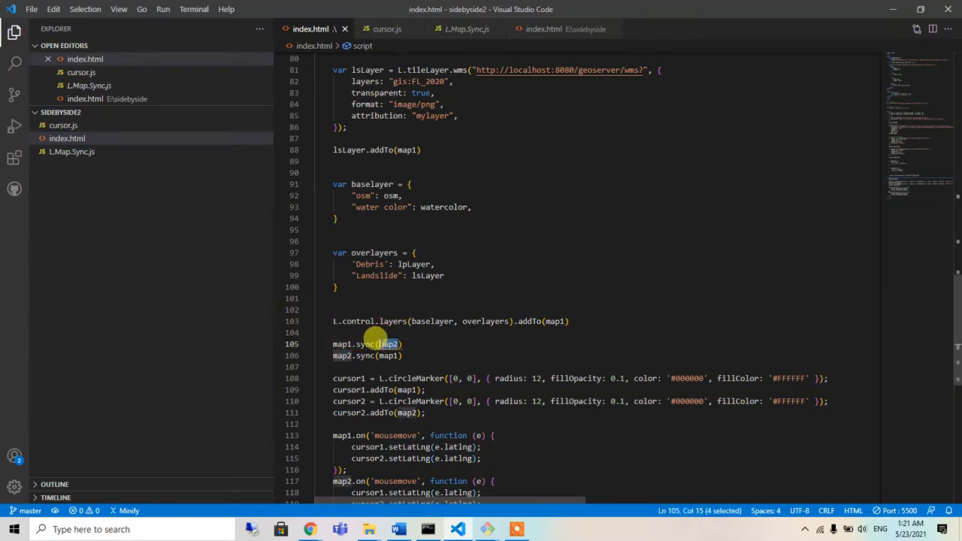
mouse_move(388, 345)
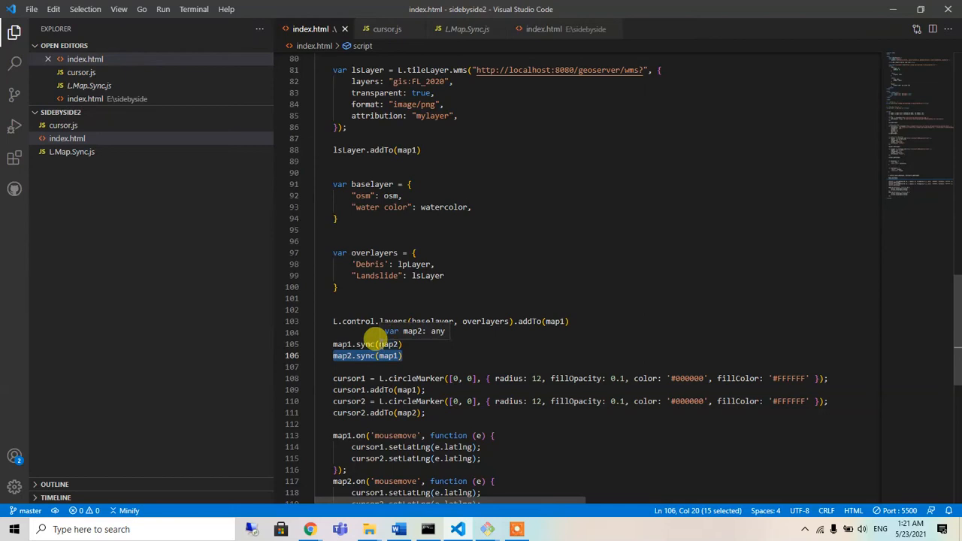
mouse_move(353, 344)
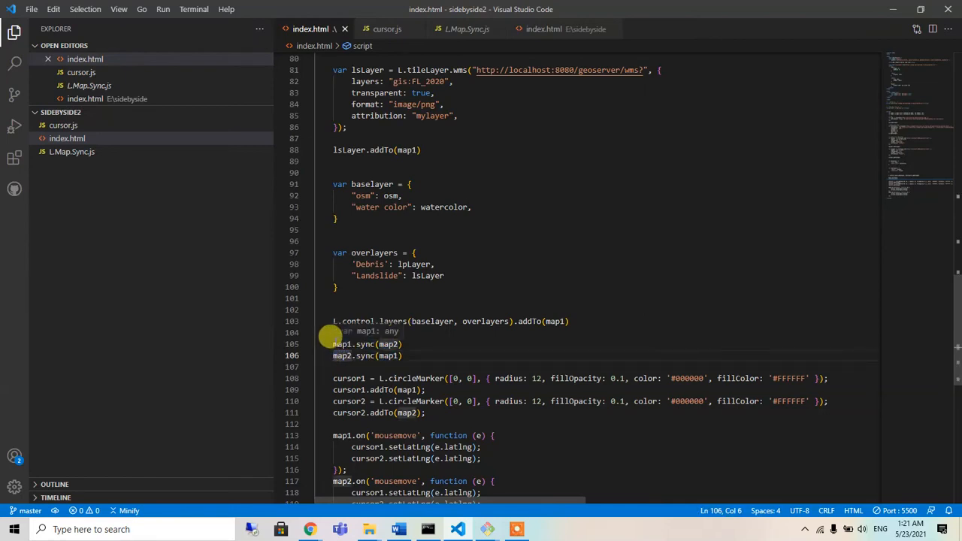
Step: Scroll to the circleMarker cursor and mousemove handler ending index.html's script
scroll("down", 3)
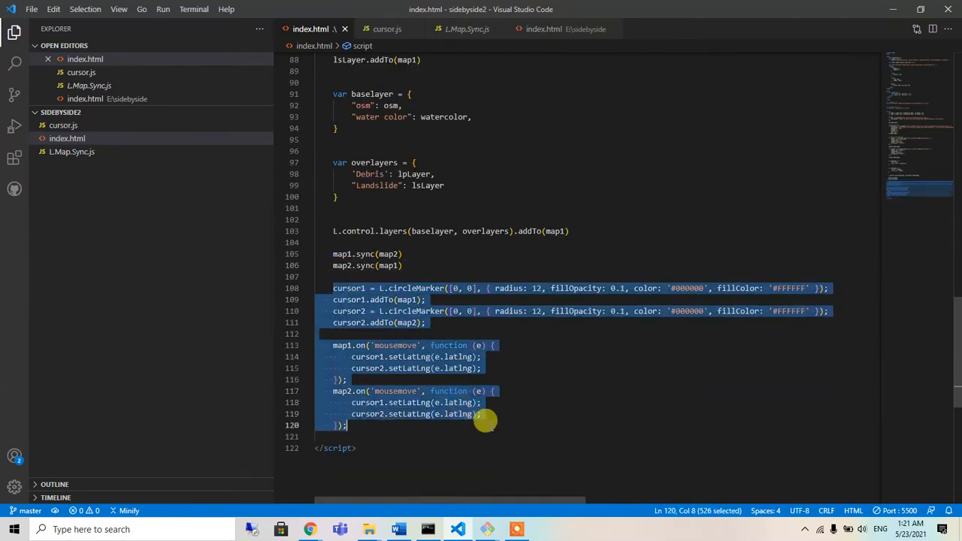
mouse_move(485, 406)
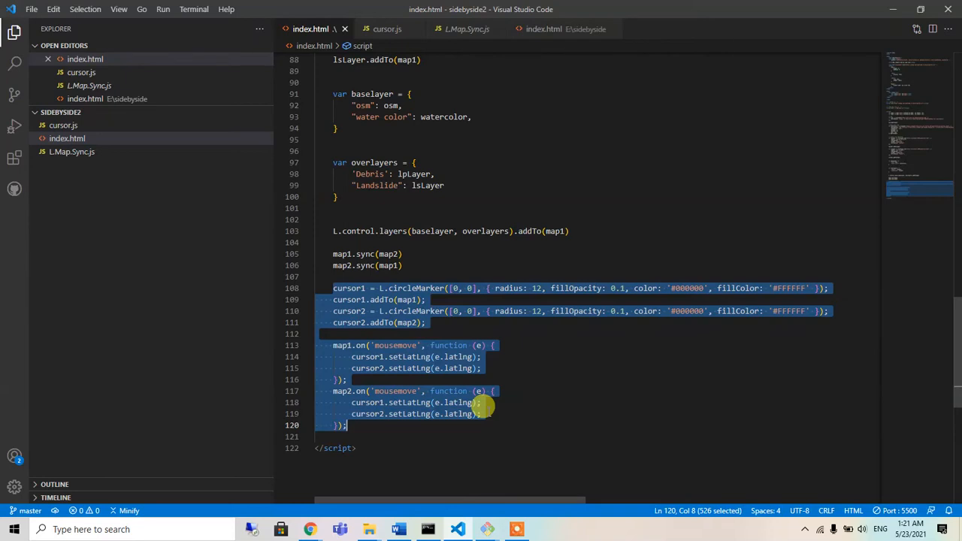
mouse_move(524, 390)
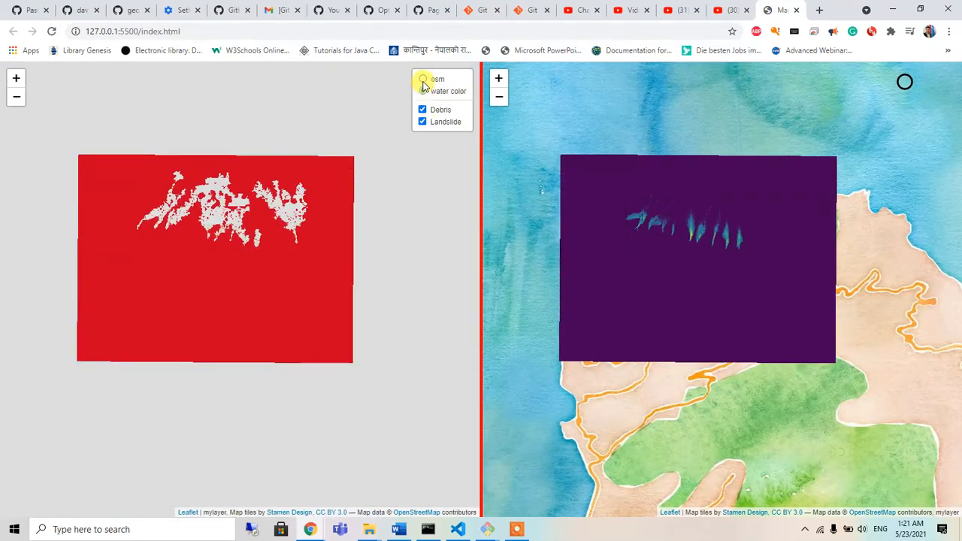
Step: Switch the left map's basemap to OSM and reload the comparison page
left_click(423, 78)
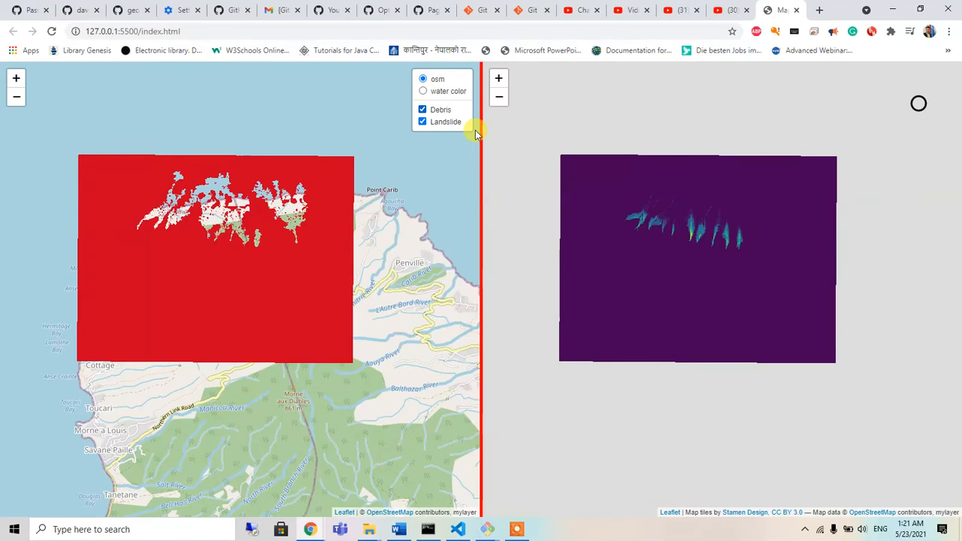
left_click(51, 31)
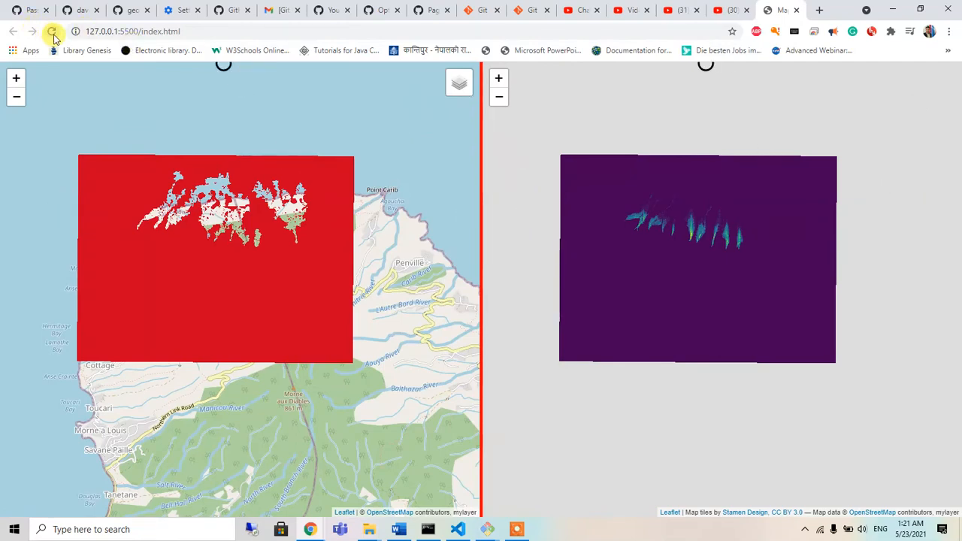
left_click(53, 31)
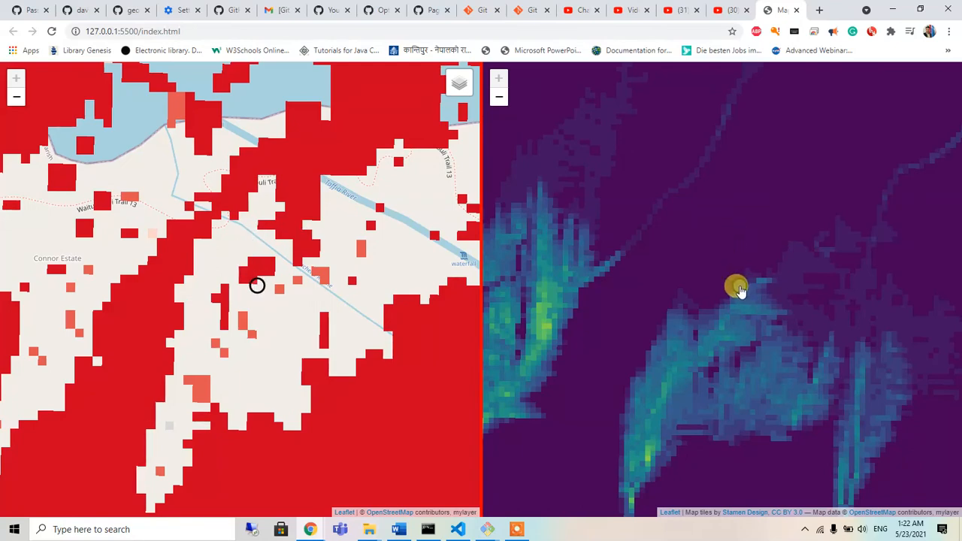
Step: Pan the right map to confirm both maps move together with linked cursor circles
left_click_drag(740, 286, 602, 312)
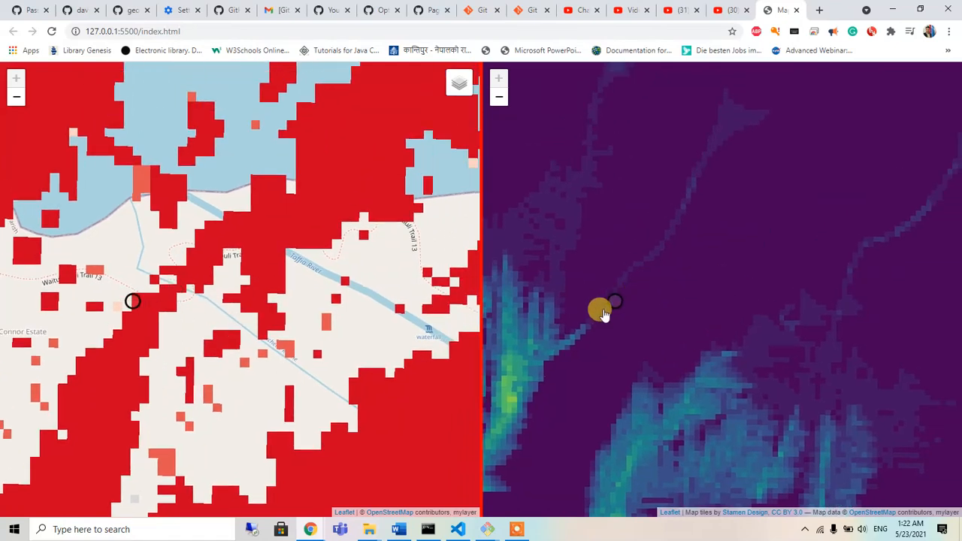